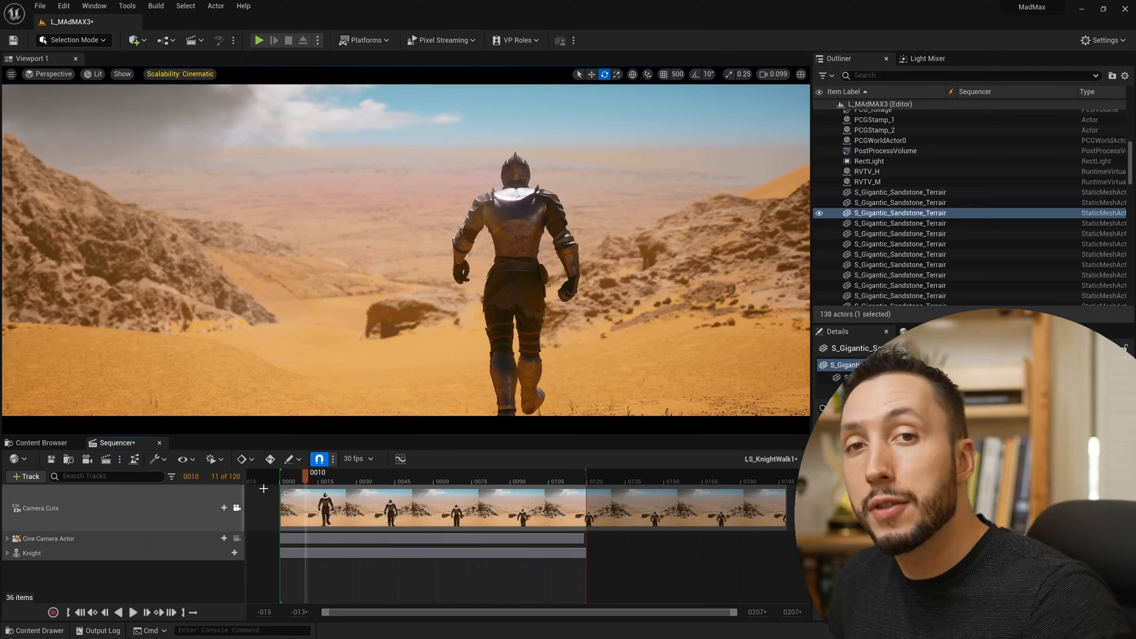
# - Scrub the knight walk, convert the Knight to a spawnable, and reopen LS_KnightWalk1
pyautogui.moveTo(317, 481); pyautogui.dragTo(402, 482)
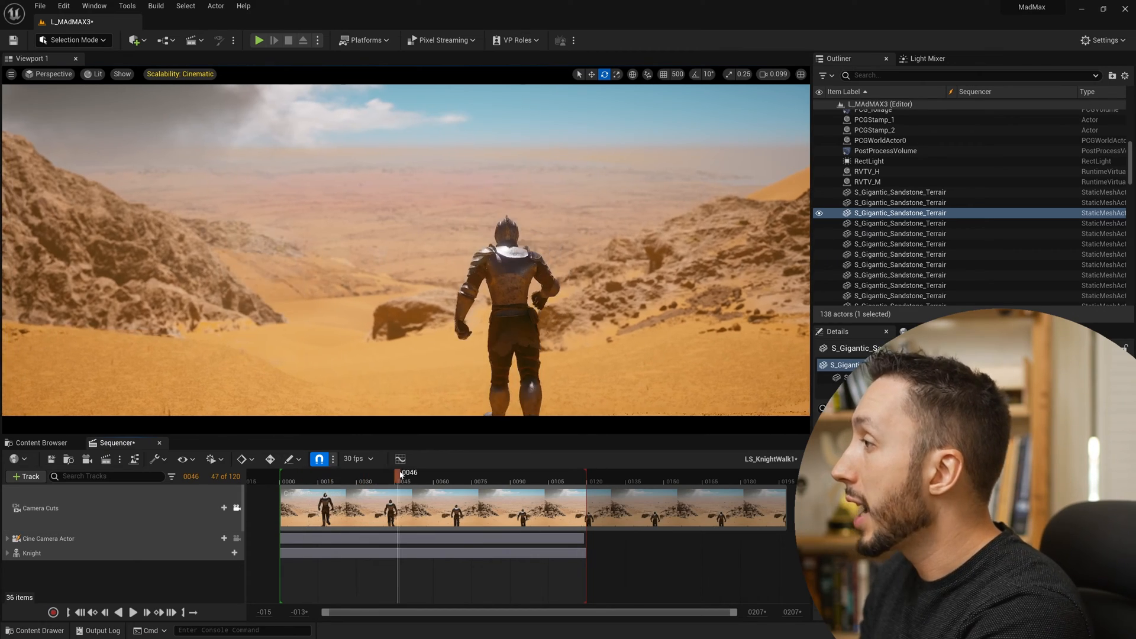
pyautogui.moveTo(400, 472); pyautogui.dragTo(501, 472)
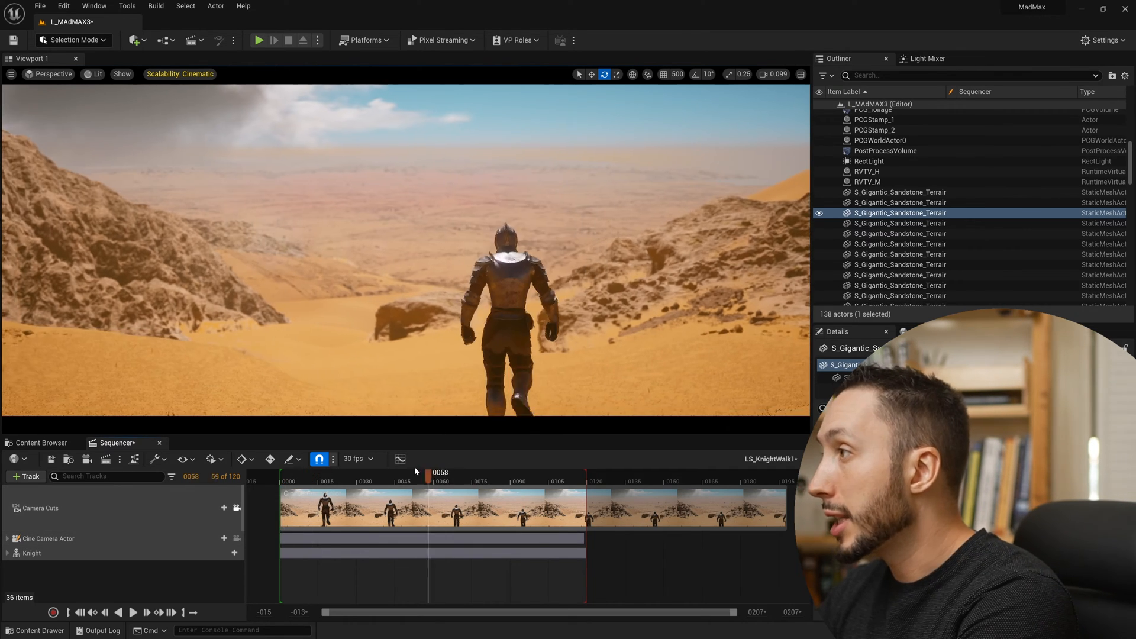
pyautogui.moveTo(429, 491); pyautogui.dragTo(368, 491)
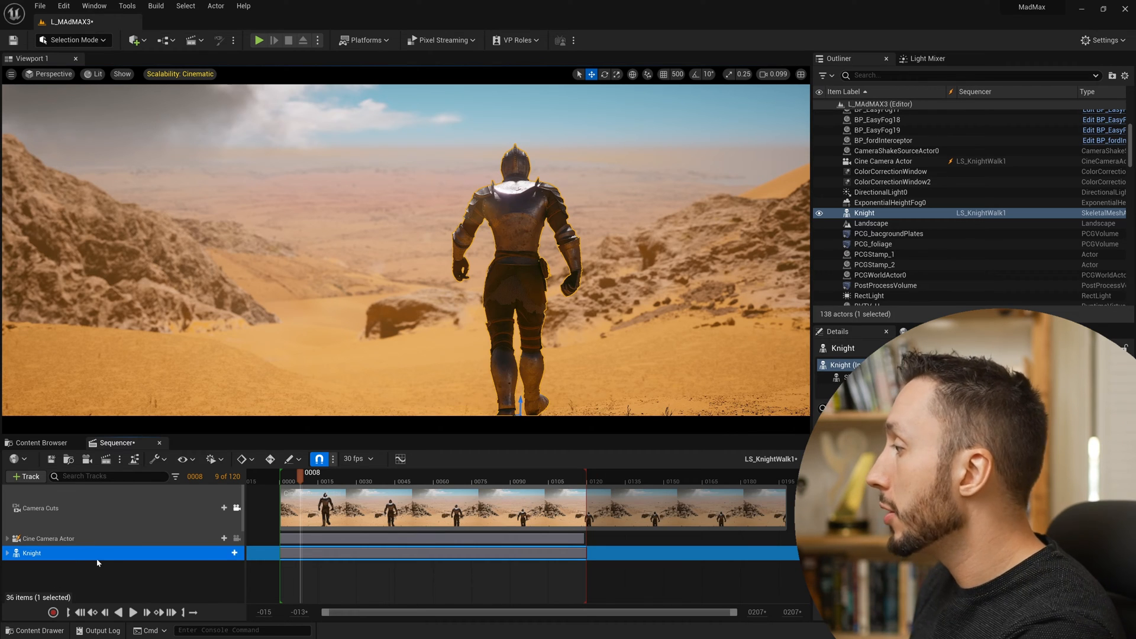
pyautogui.moveTo(98, 557)
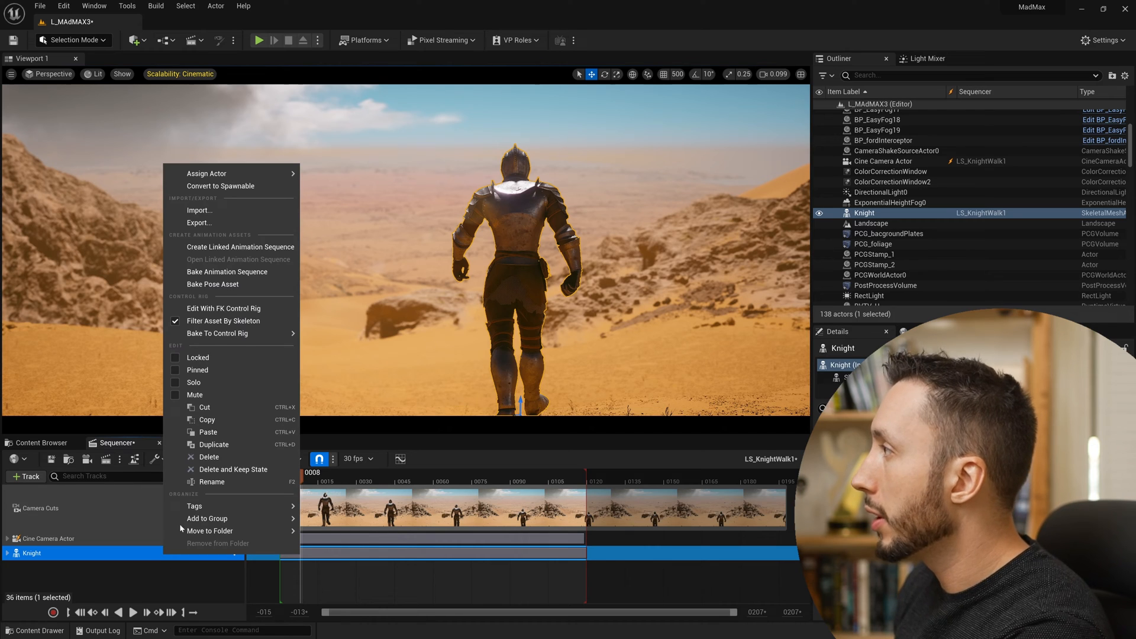
pyautogui.moveTo(220, 189)
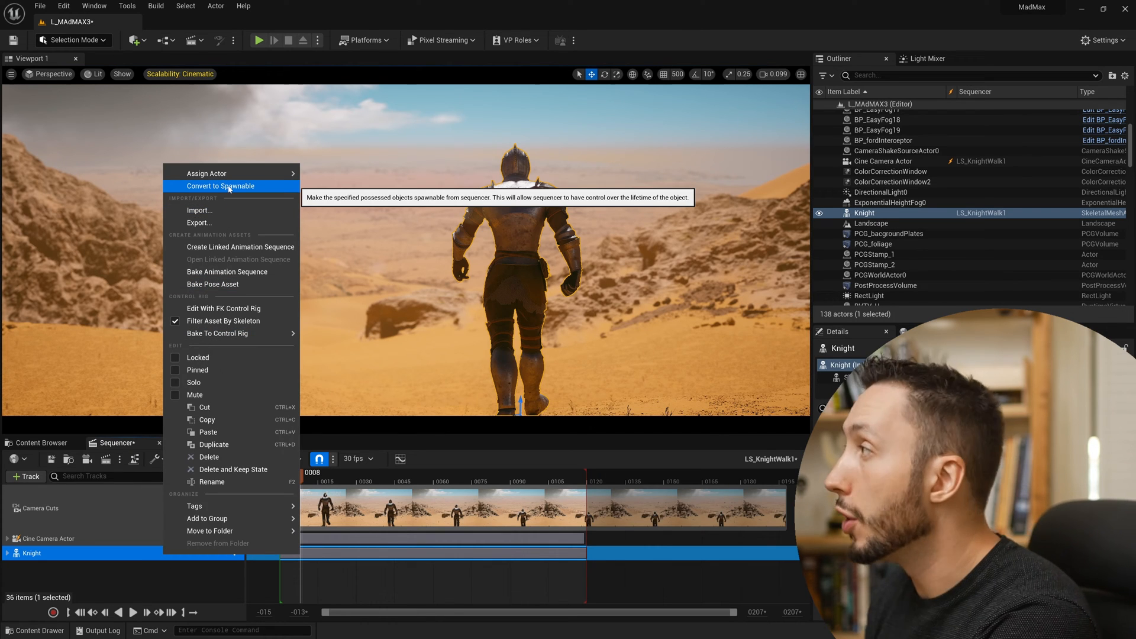
pyautogui.click(220, 186)
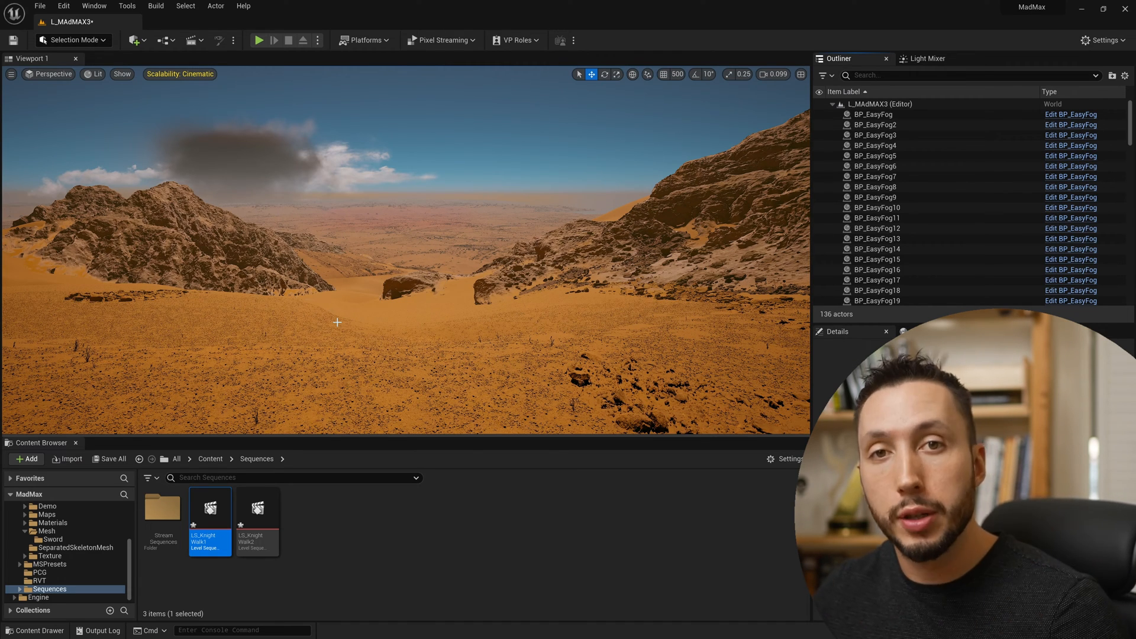
pyautogui.doubleClick(209, 508)
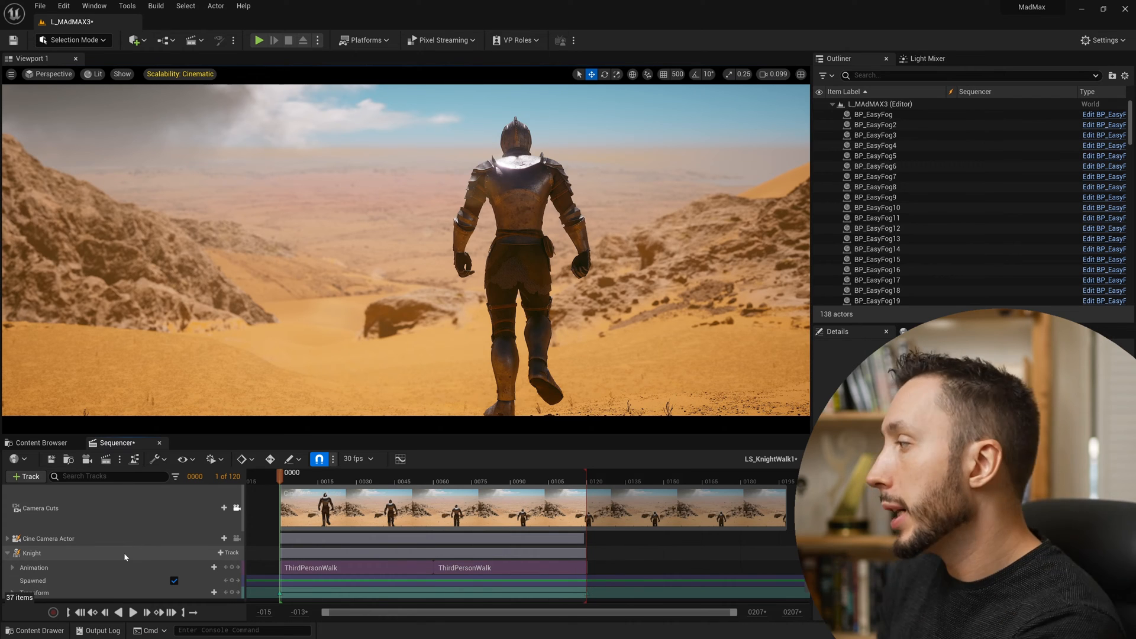
# - Convert the Knight track in LS_KnightWalk1 back to a possessable
pyautogui.rightClick(32, 553)
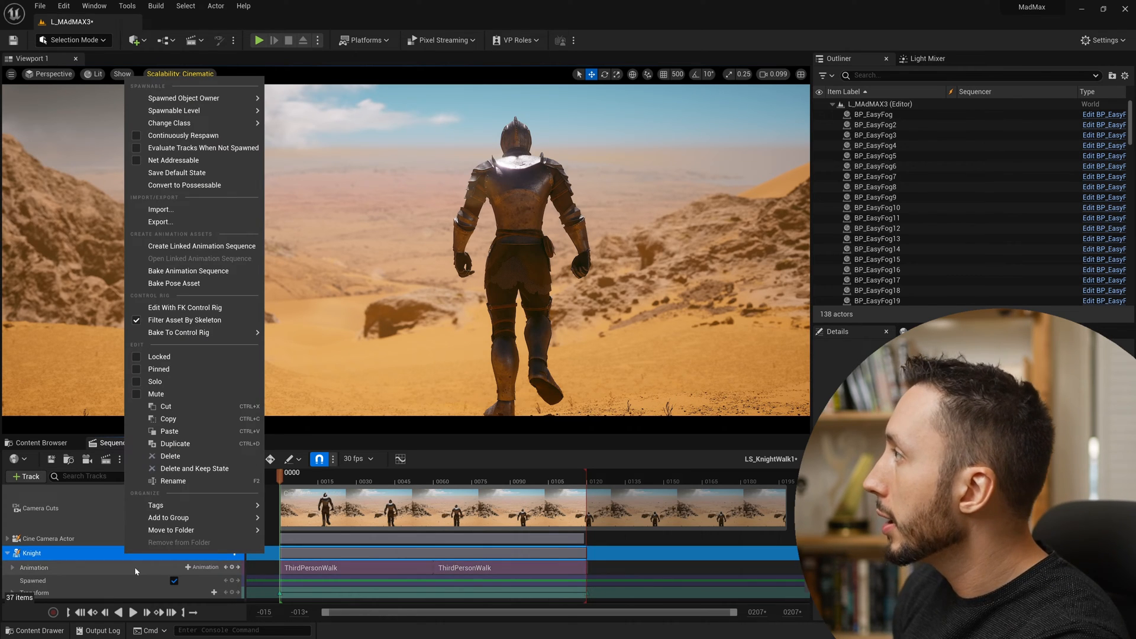
pyautogui.moveTo(195, 185)
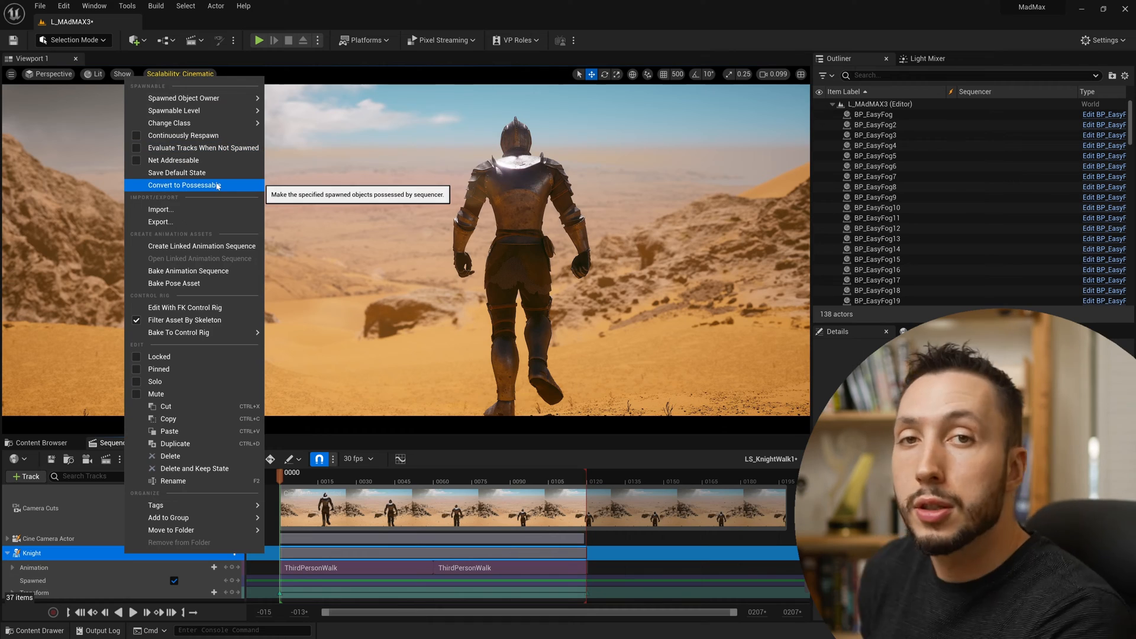
pyautogui.click(186, 185)
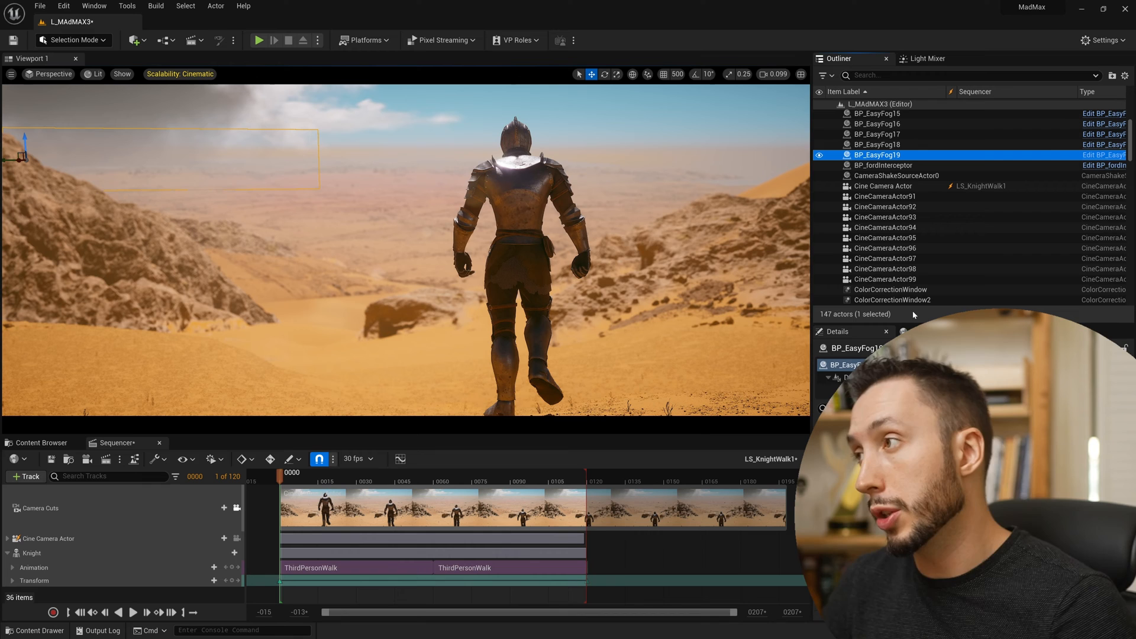
pyautogui.click(885, 196)
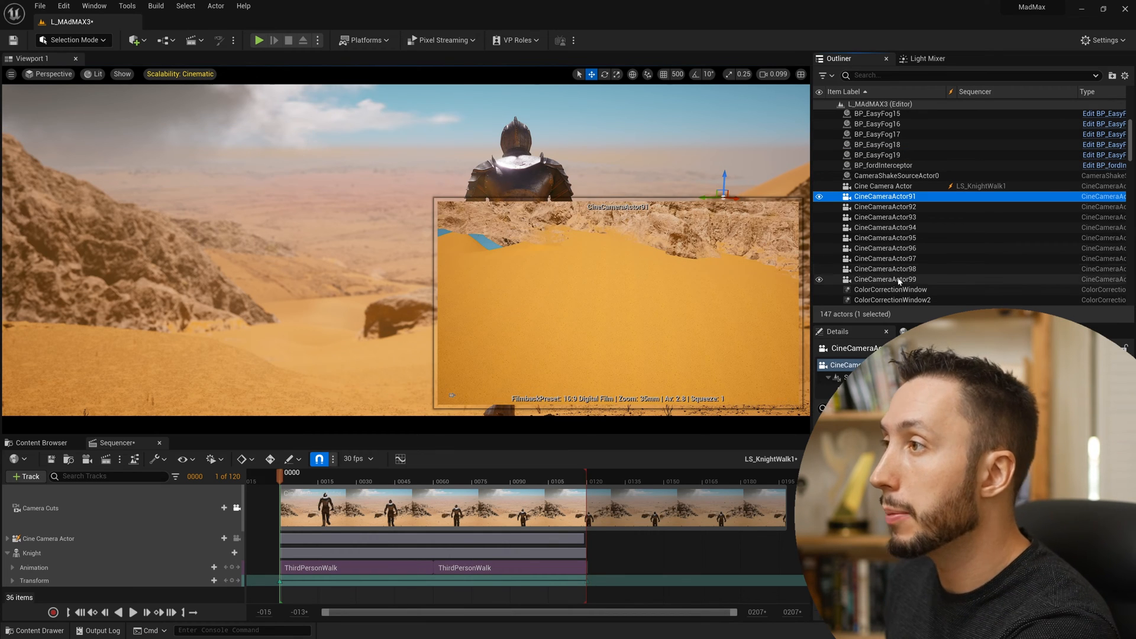
pyautogui.click(885, 279)
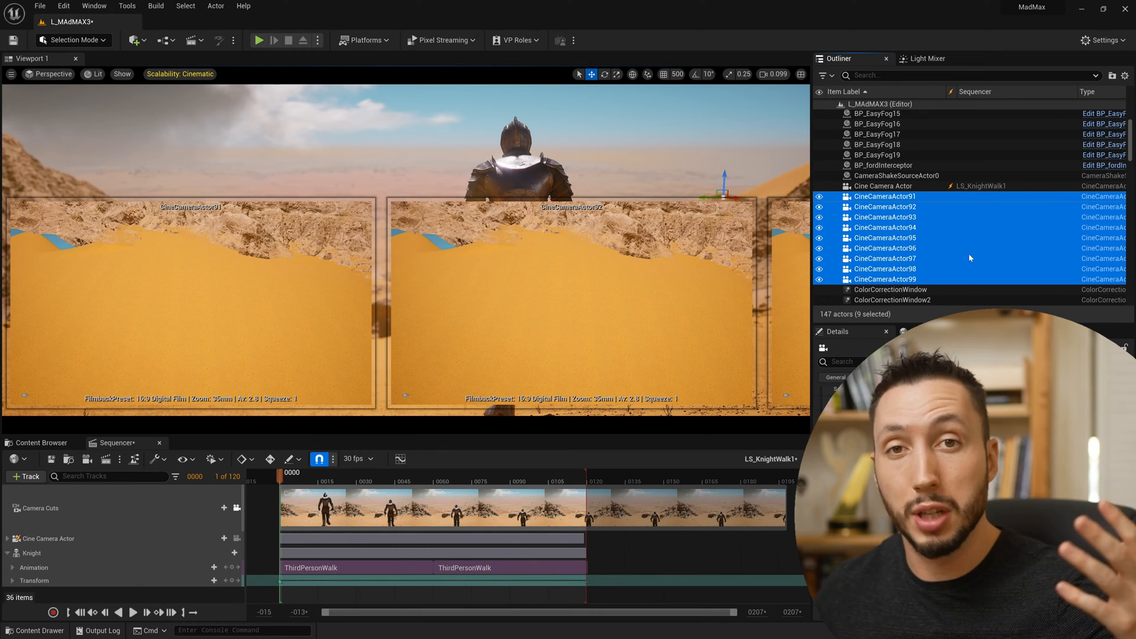
pyautogui.moveTo(62, 539)
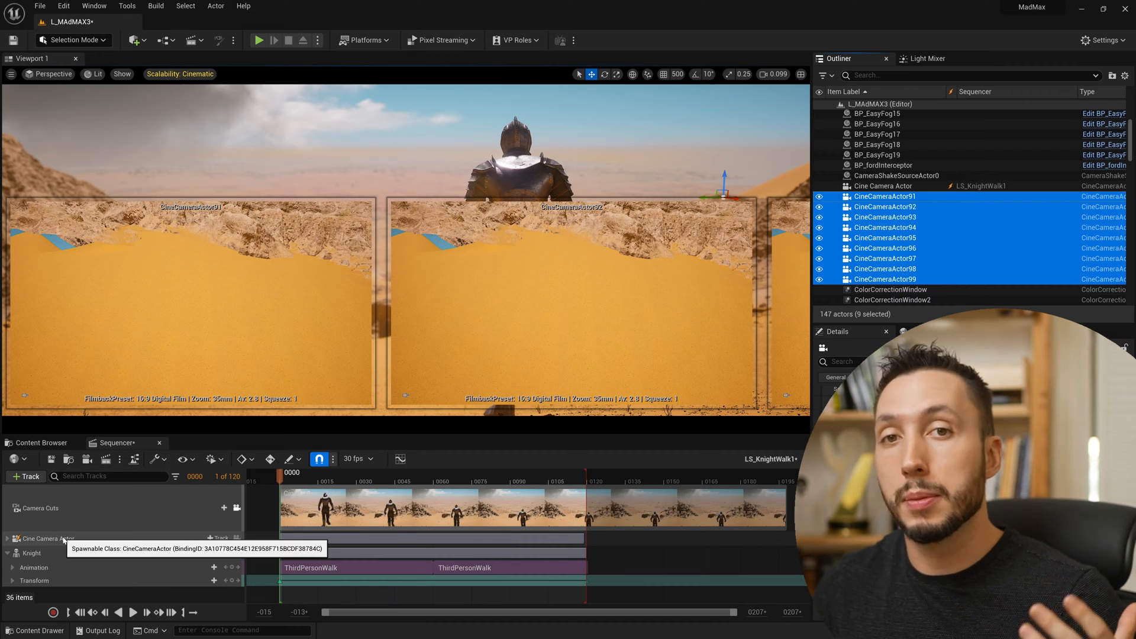
pyautogui.click(877, 144)
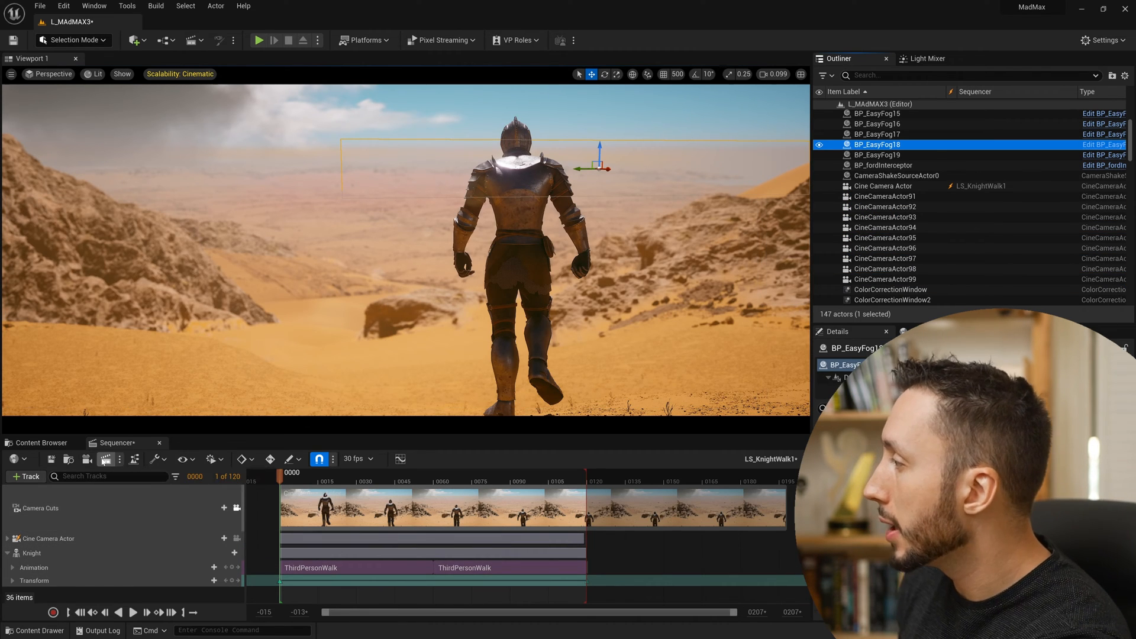
pyautogui.moveTo(50, 538)
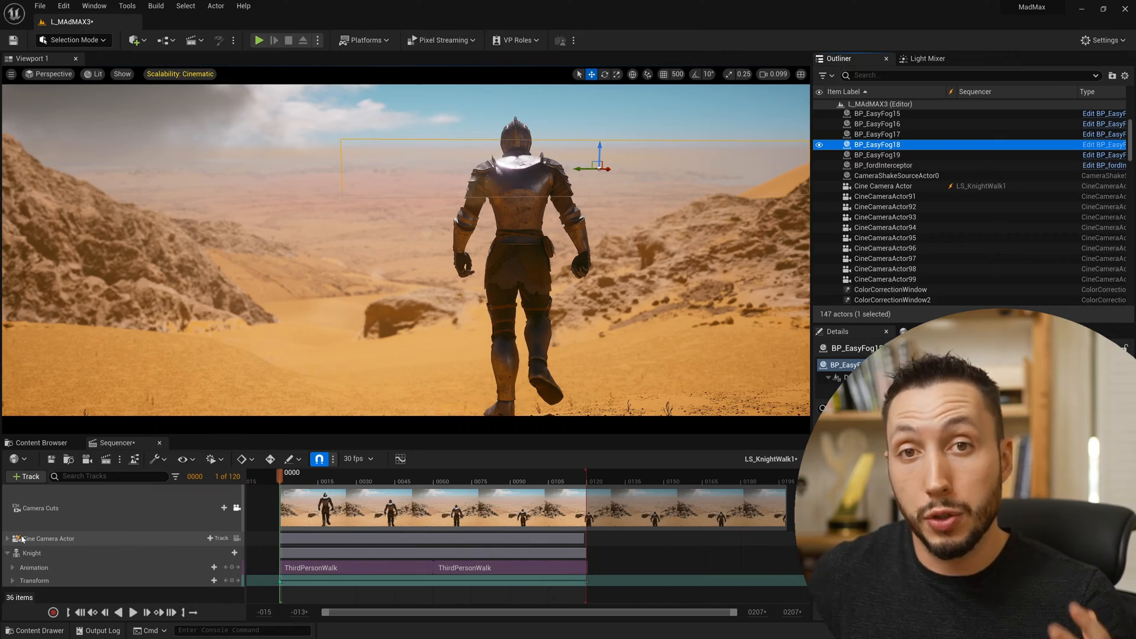
pyautogui.click(39, 443)
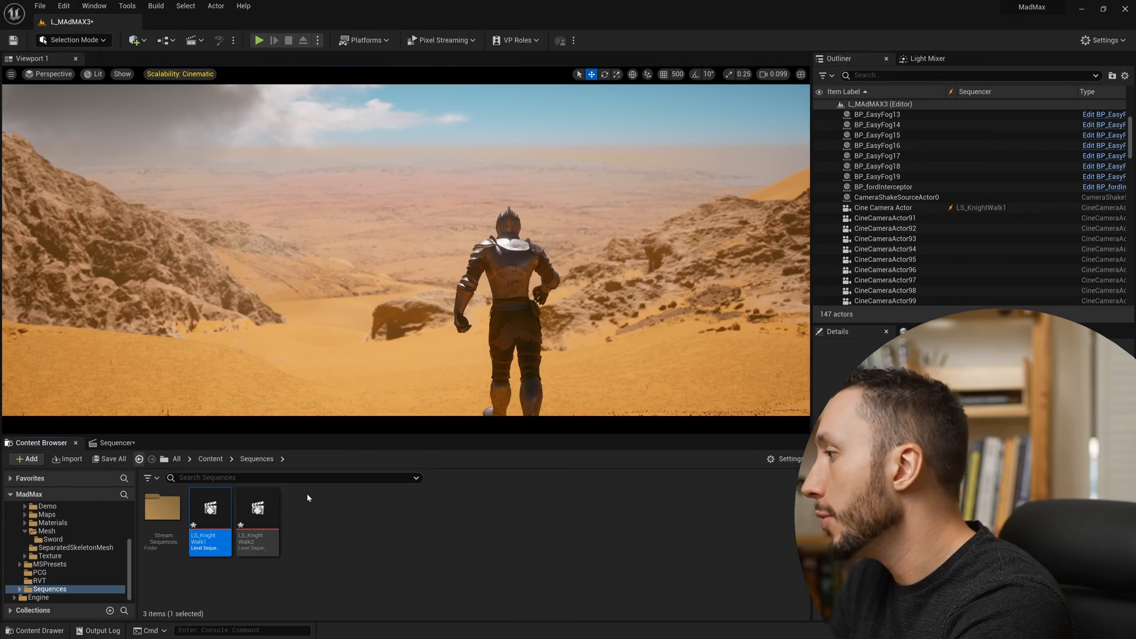
# - Open LS_KnightWalk2 from the Sequences folder in Sequencer
pyautogui.doubleClick(258, 508)
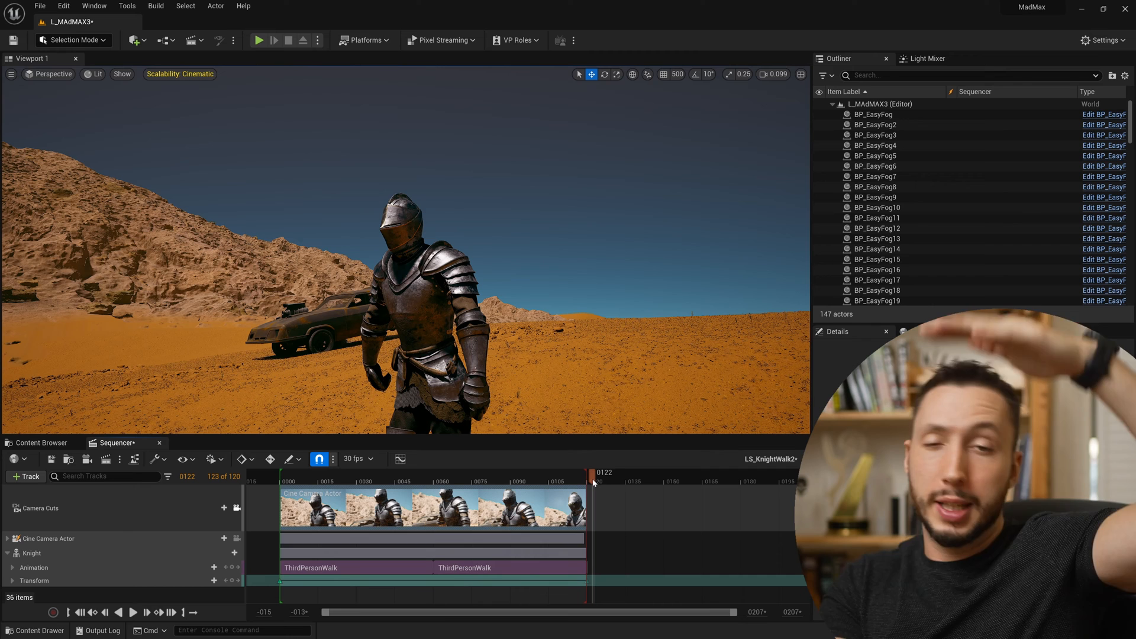
pyautogui.moveTo(561, 508)
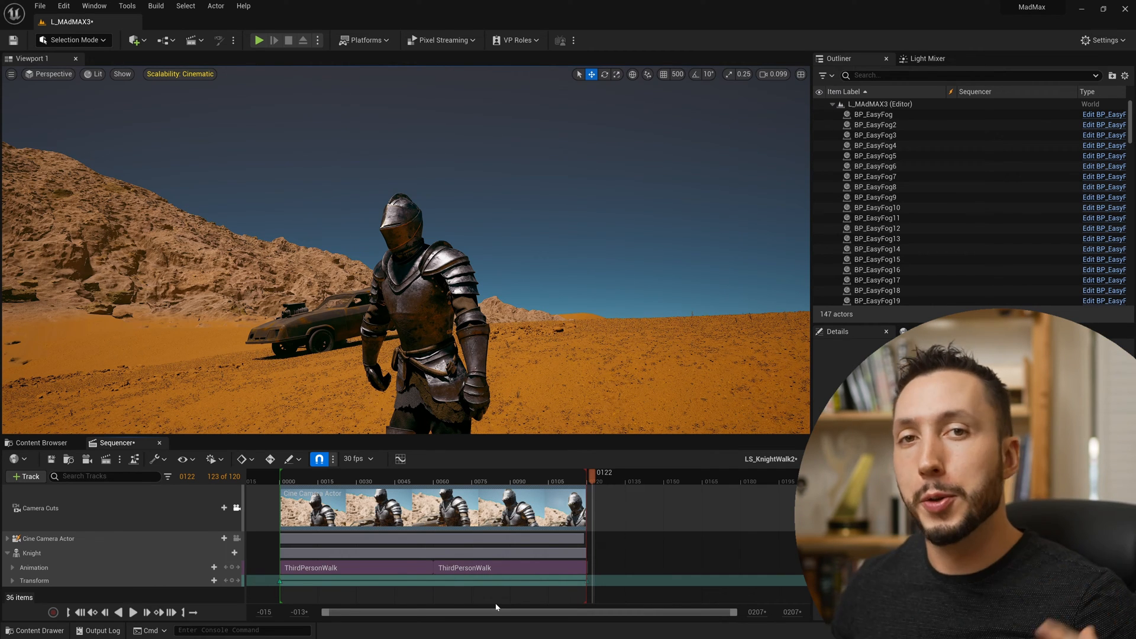
# - Create a level sequence named LS_MasterSequence in Sequences and open it
pyautogui.click(40, 443)
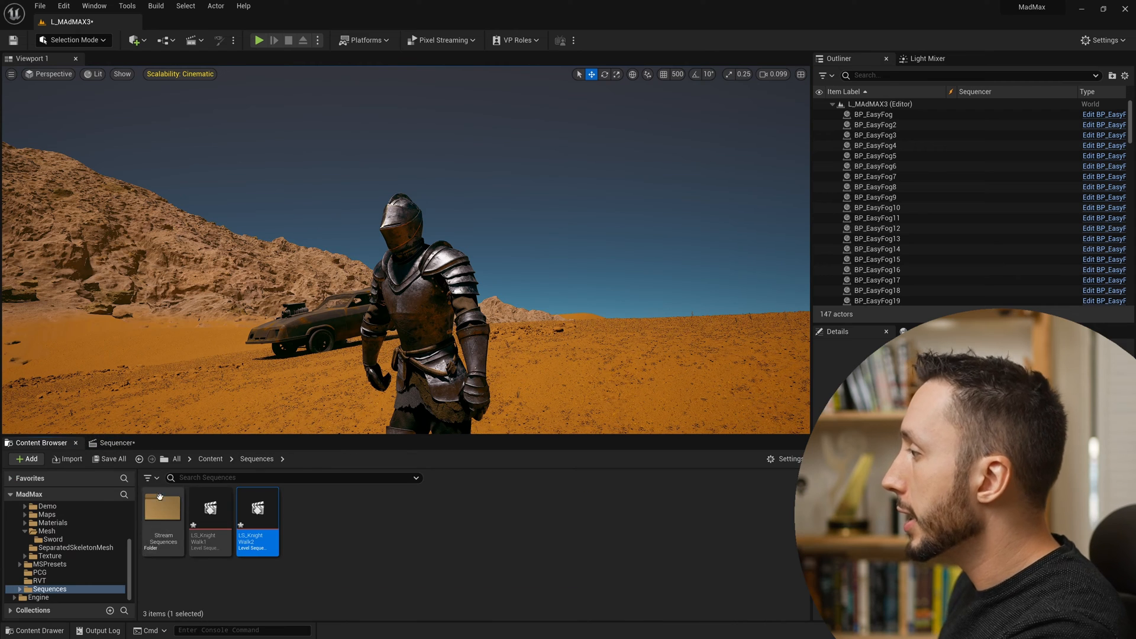
pyautogui.moveTo(210, 510)
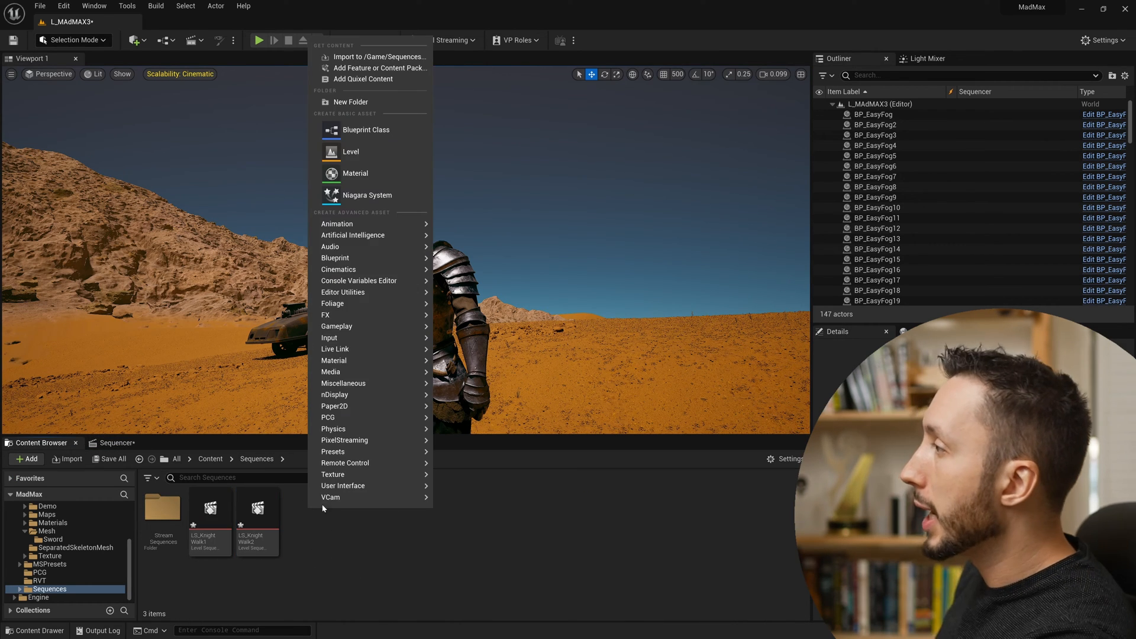
pyautogui.moveTo(357, 361)
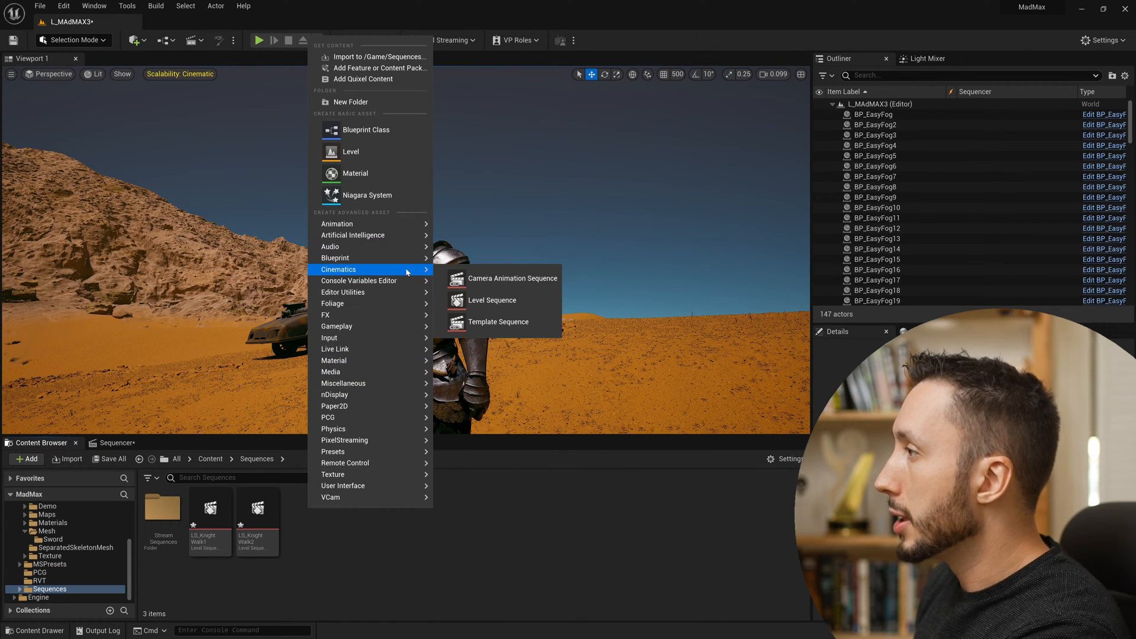
pyautogui.click(491, 300)
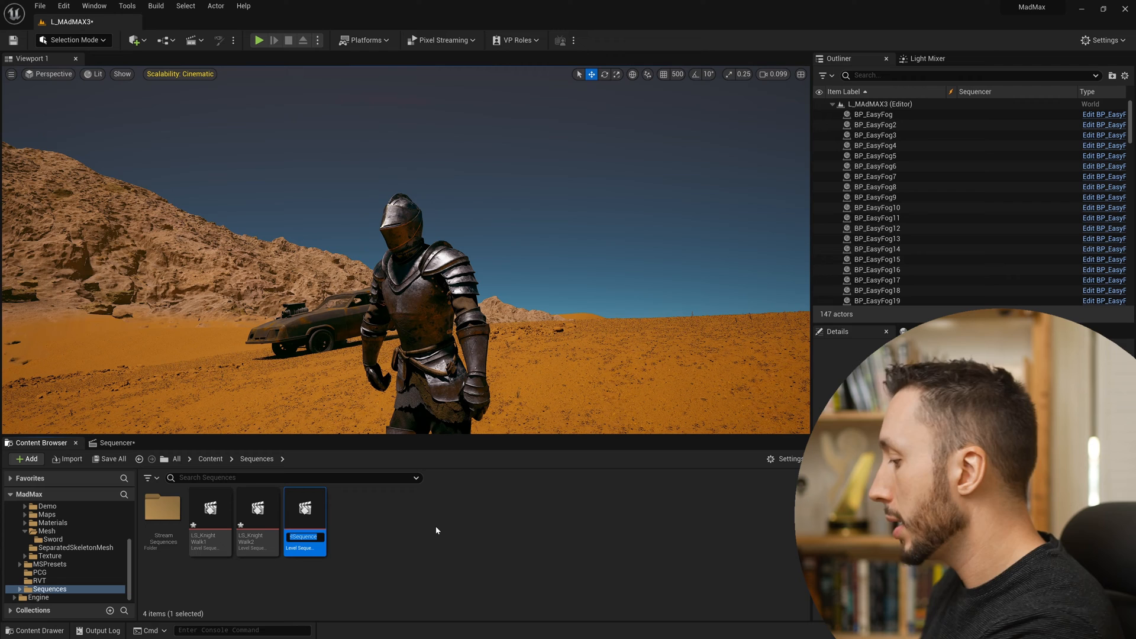
pyautogui.doubleClick(305, 536)
pyautogui.write('LS_Master')
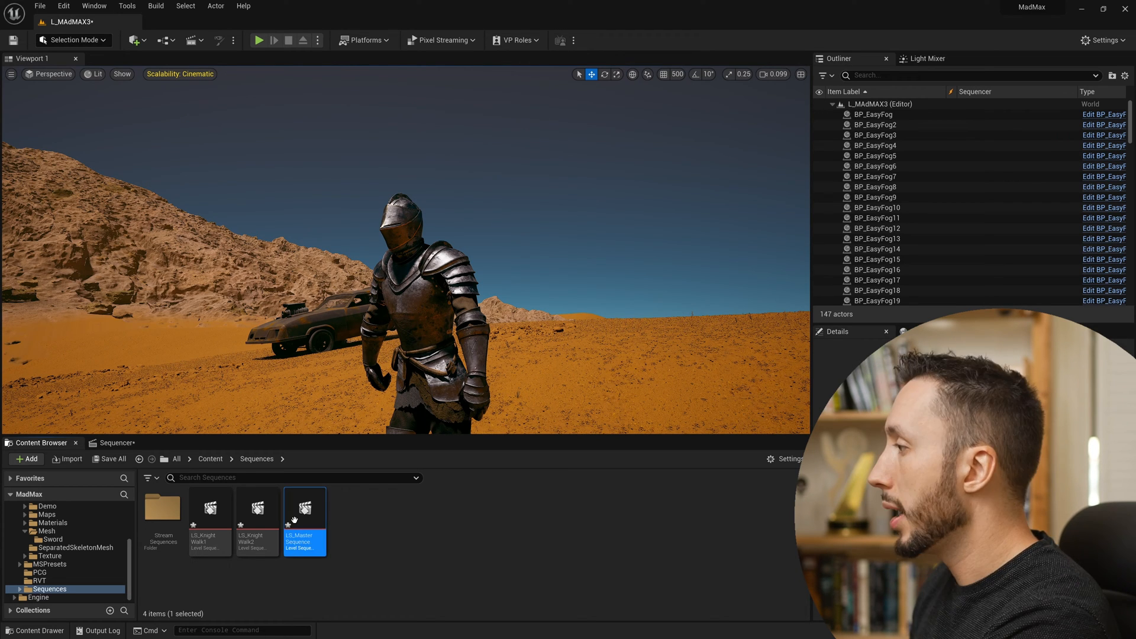
pyautogui.doubleClick(305, 507)
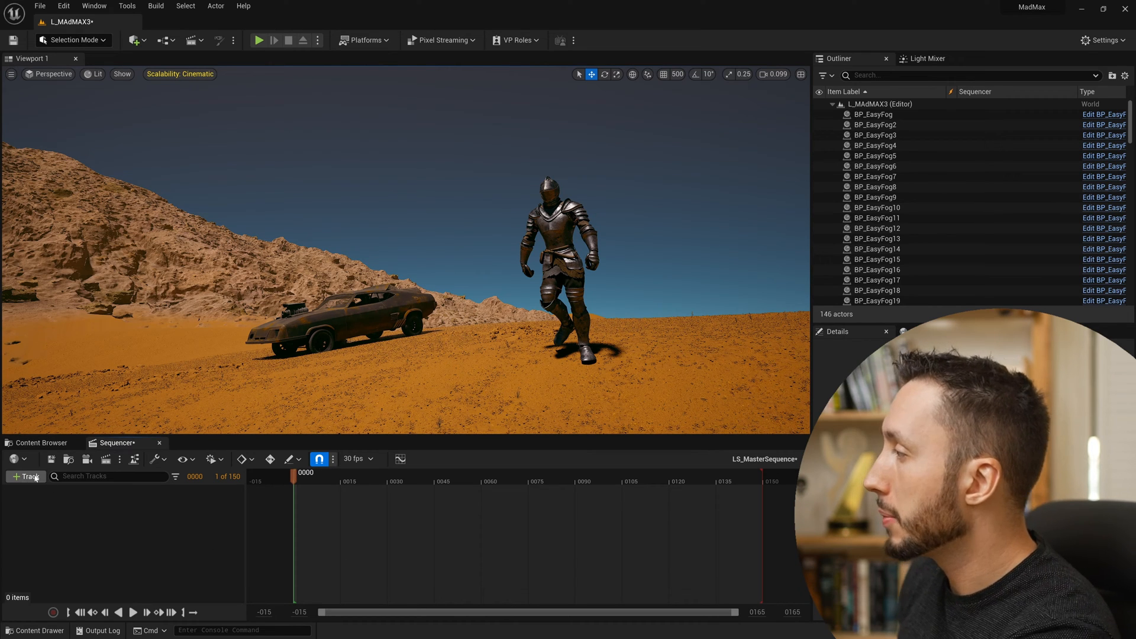
# - Add a Shots track with LS_KnightWalk1 and LS_KnightWalk2, locking the viewport to shots
pyautogui.click(24, 476)
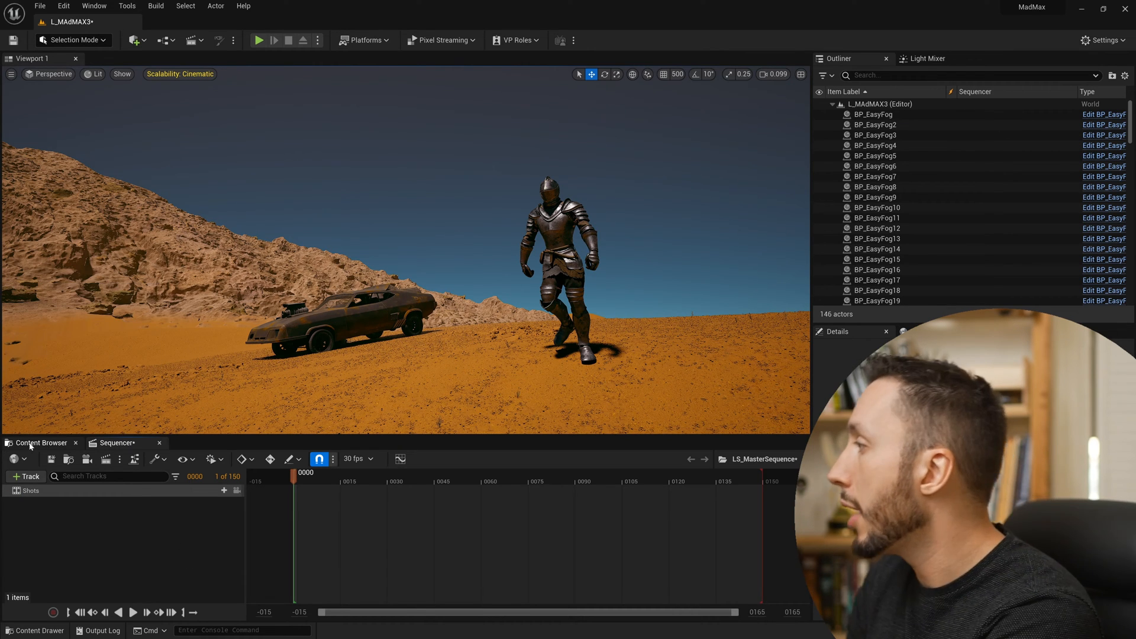
pyautogui.click(41, 443)
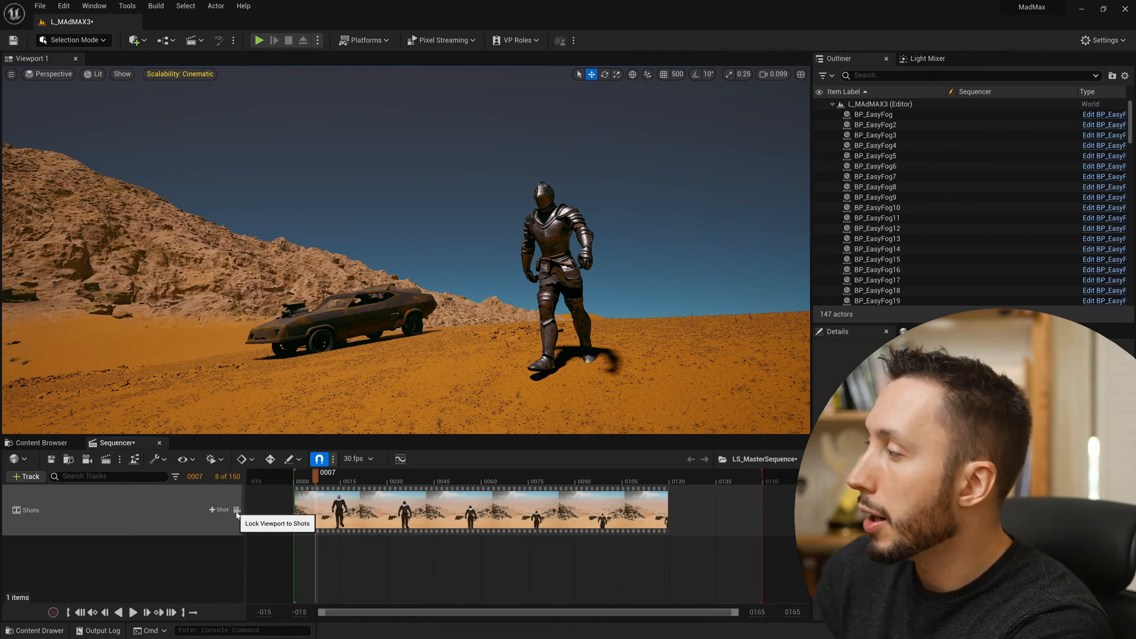
pyautogui.click(237, 510)
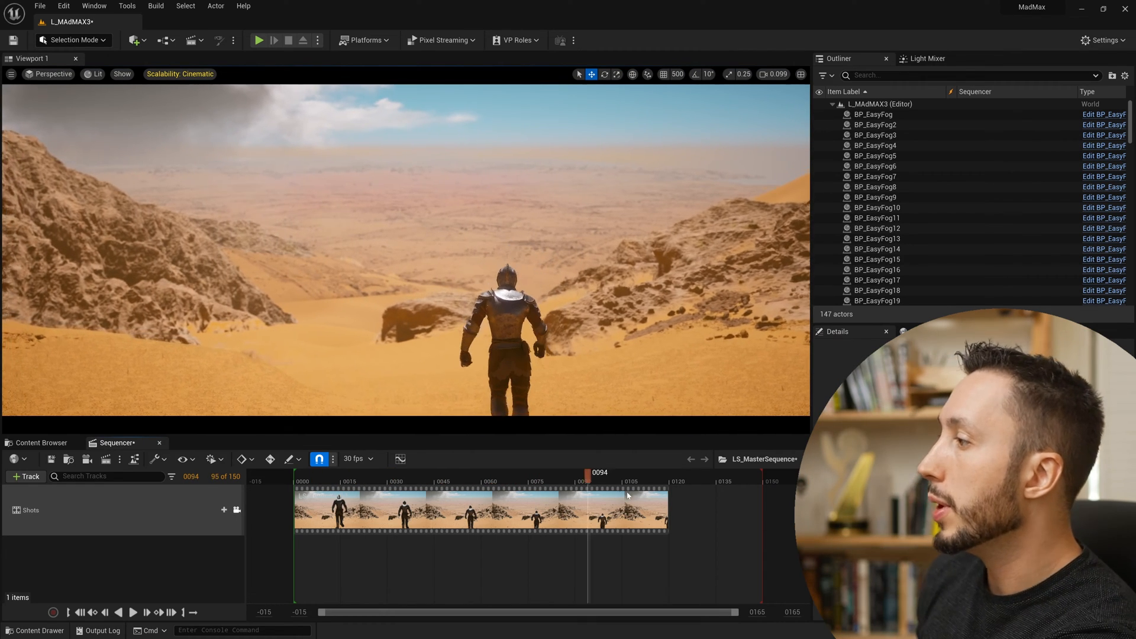
pyautogui.click(37, 442)
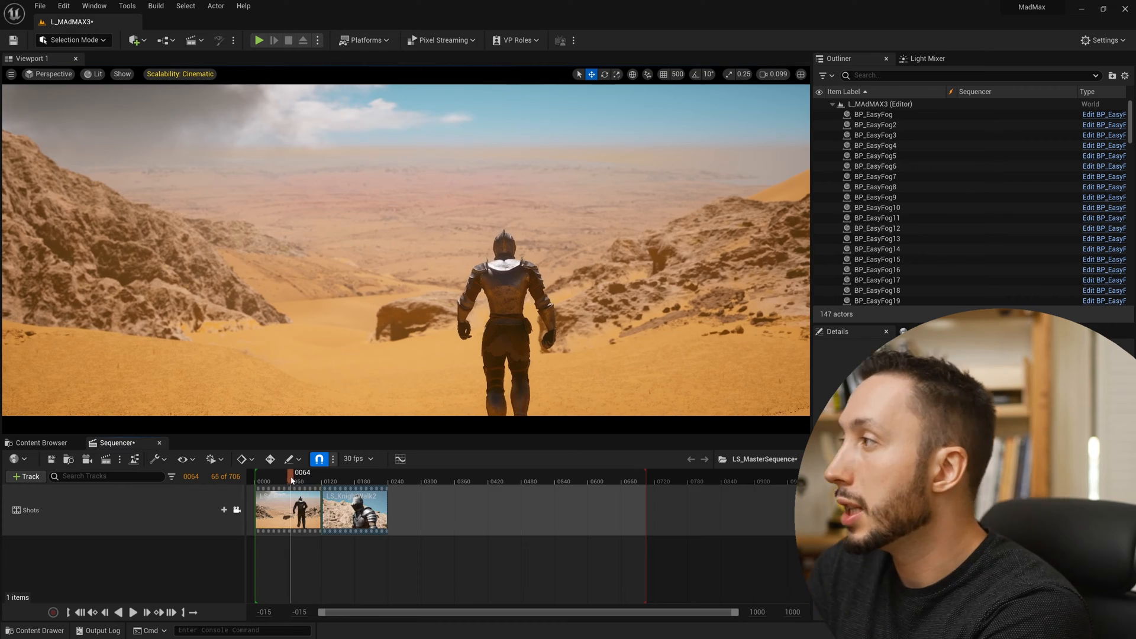
# - Preview the shots and fill the Shots track with six alternating knight walk clips
pyautogui.moveTo(291, 473); pyautogui.dragTo(345, 472)
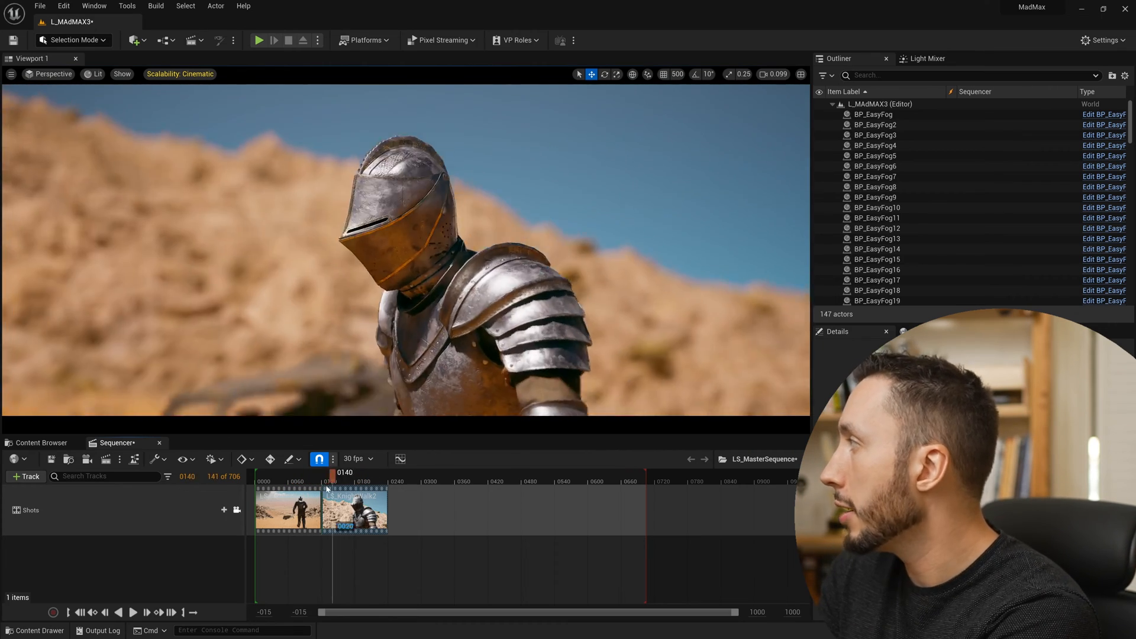
pyautogui.moveTo(332, 482); pyautogui.dragTo(327, 472)
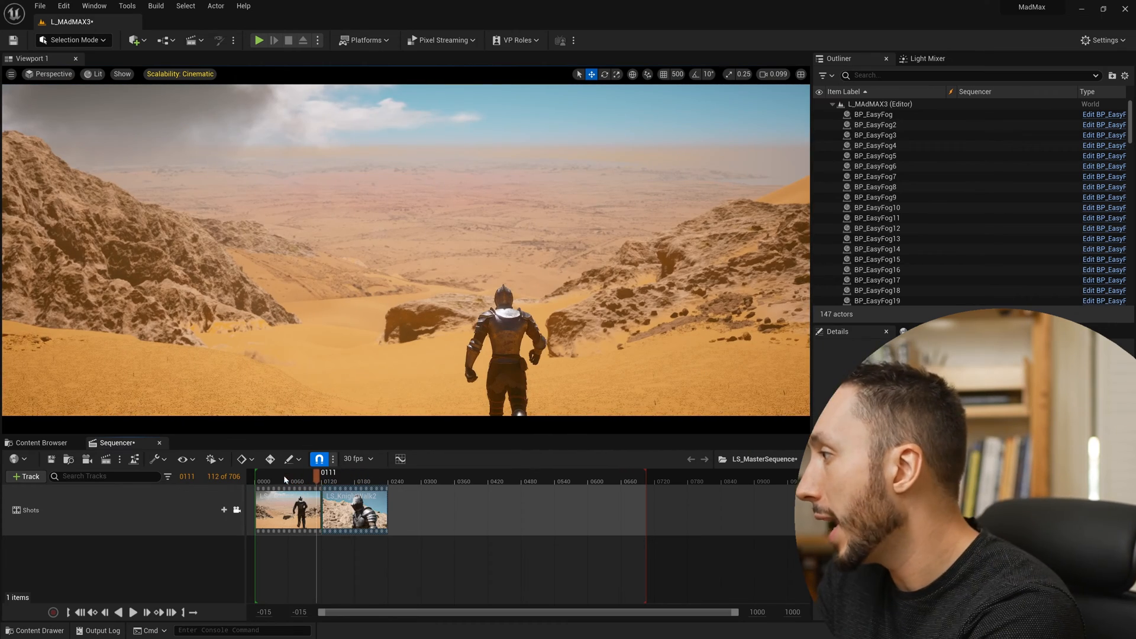
pyautogui.moveTo(316, 481); pyautogui.dragTo(316, 481)
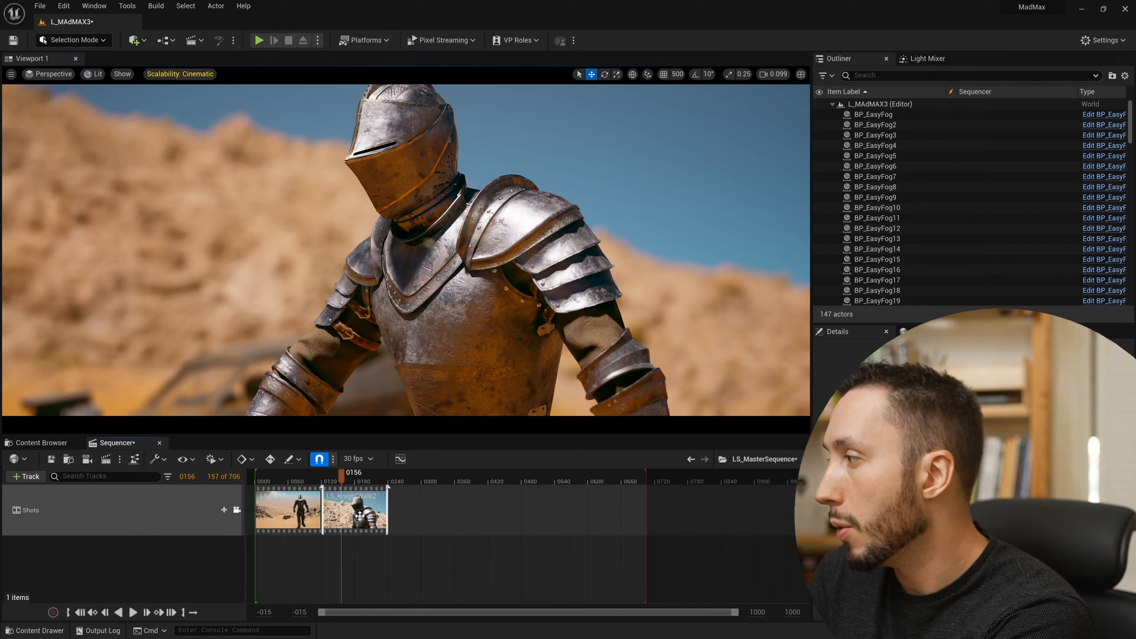
pyautogui.doubleClick(359, 513)
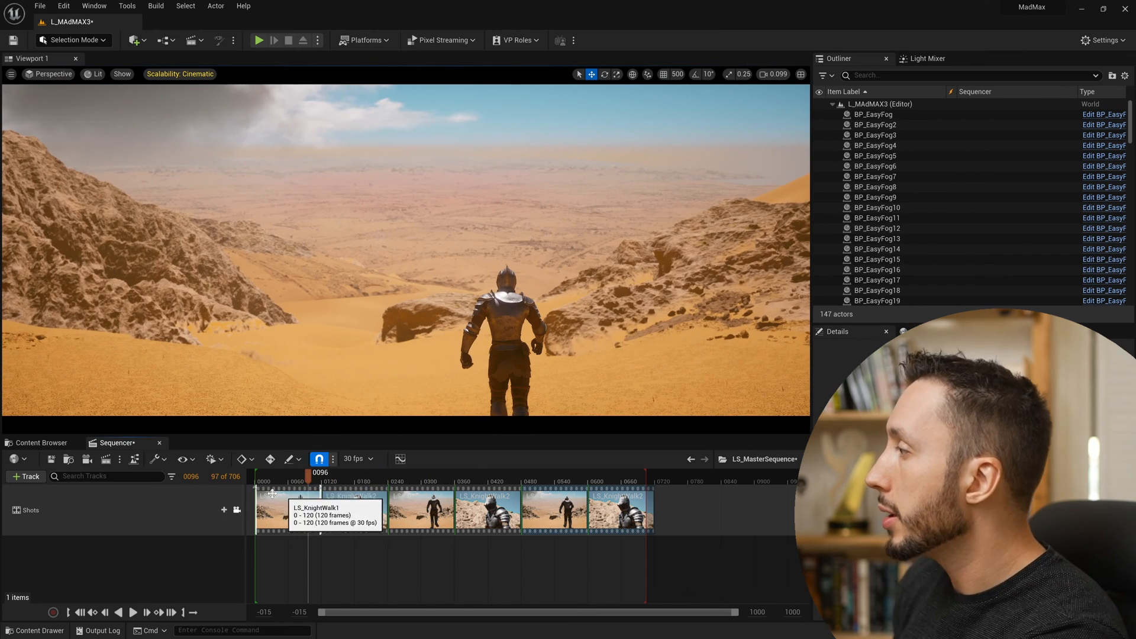
pyautogui.moveTo(108, 460)
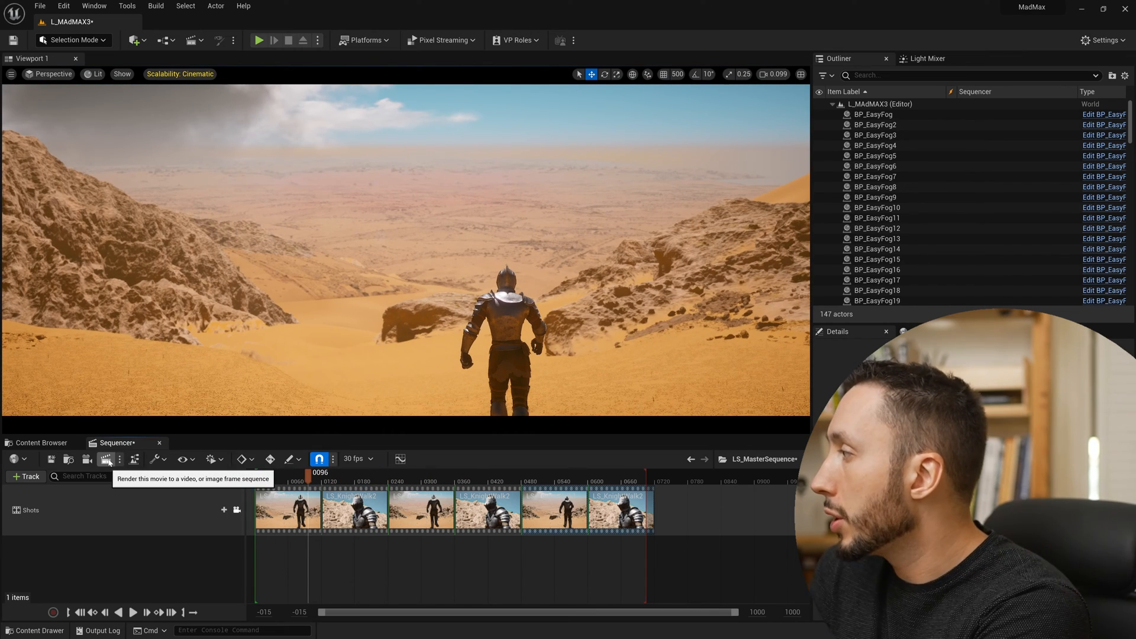
# - Add LS_MasterSequence to the Movie Render Queue and show its output settings
pyautogui.click(106, 459)
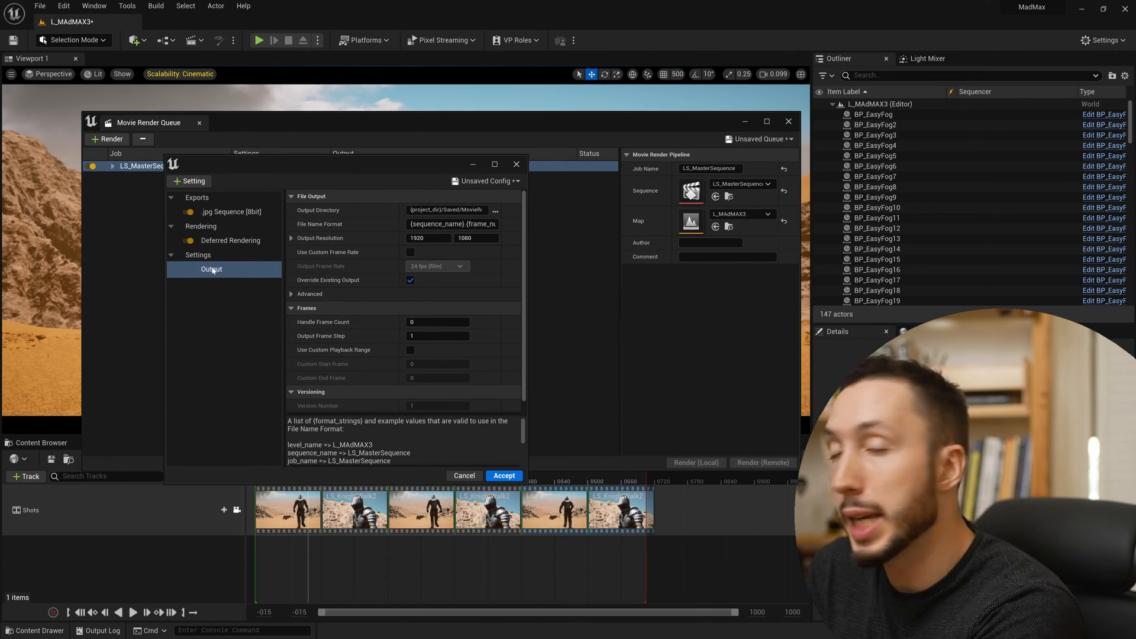
# - Set File Name Format to {shot_name}.{frame_number} and render locally
pyautogui.click(451, 223)
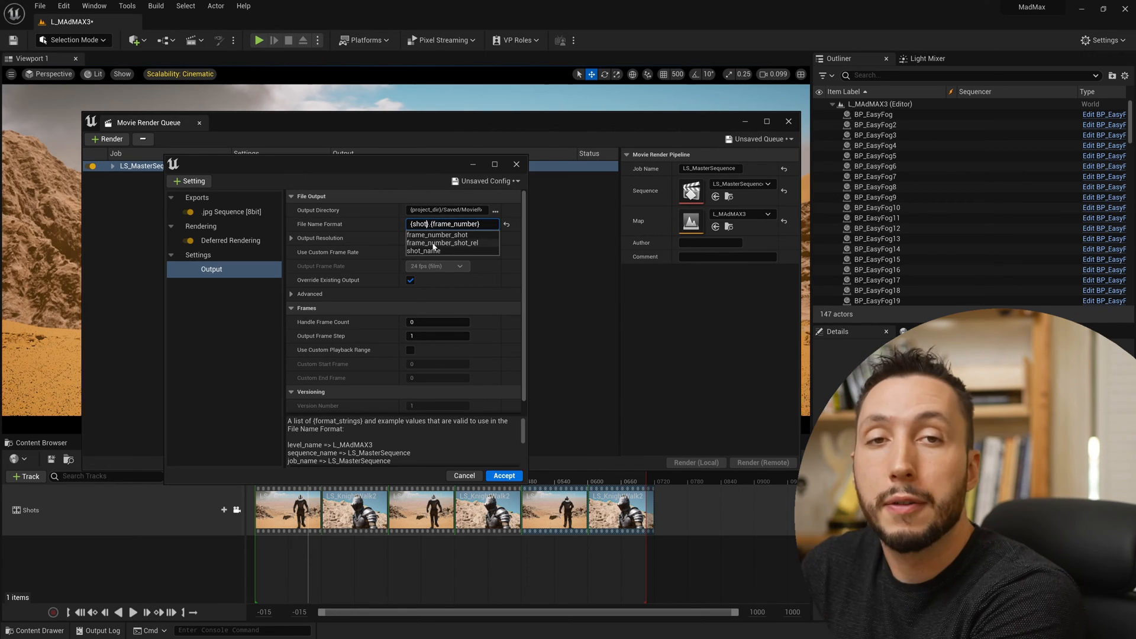
pyautogui.click(423, 250)
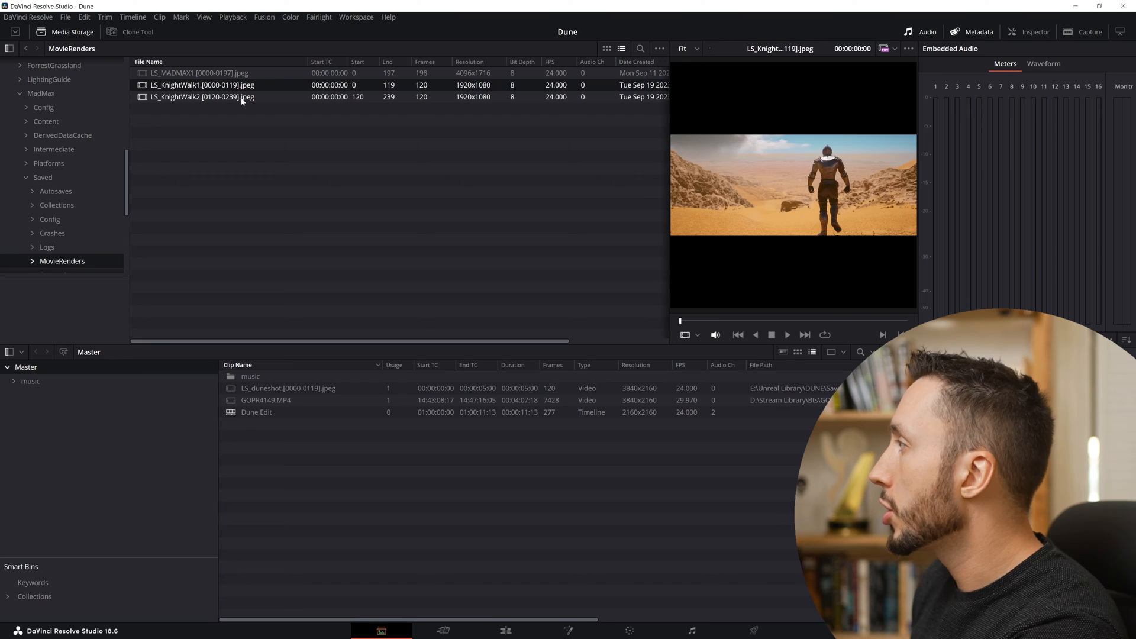
# - Preview the LS_KnightWalk1 and LS_KnightWalk2 image sequences in Resolve's MovieRenders folder
pyautogui.click(201, 97)
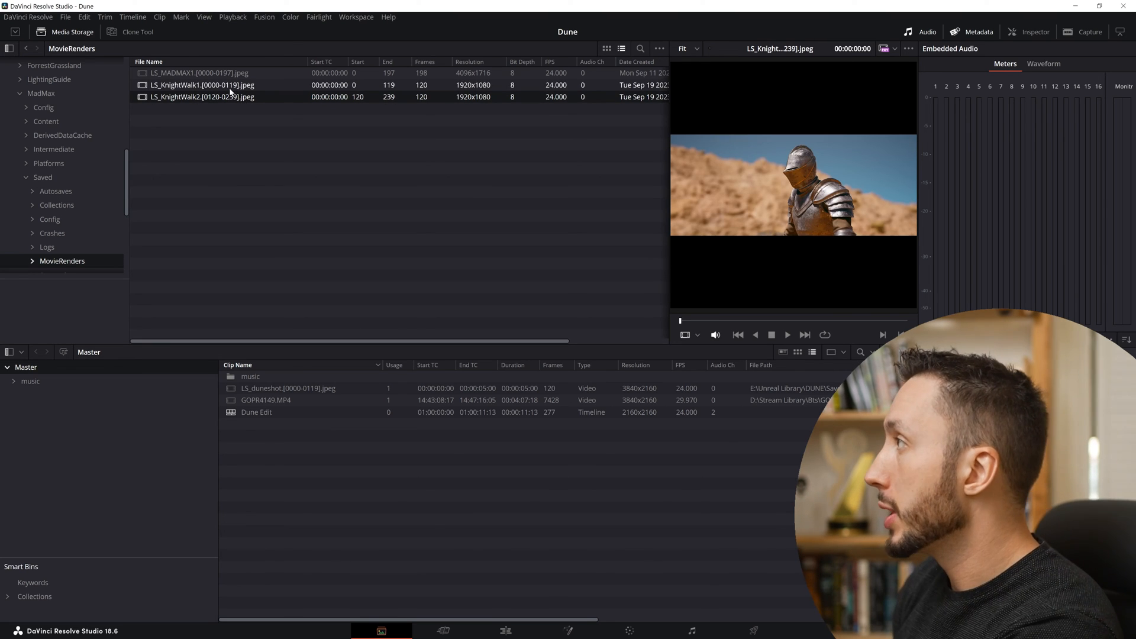
pyautogui.click(225, 96)
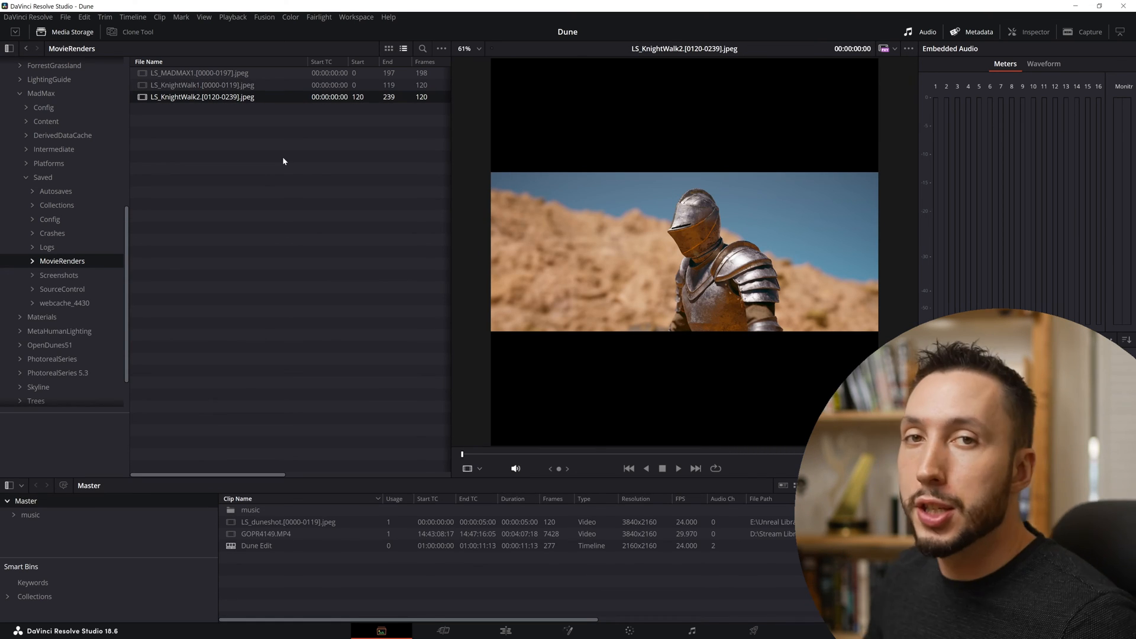
pyautogui.click(208, 85)
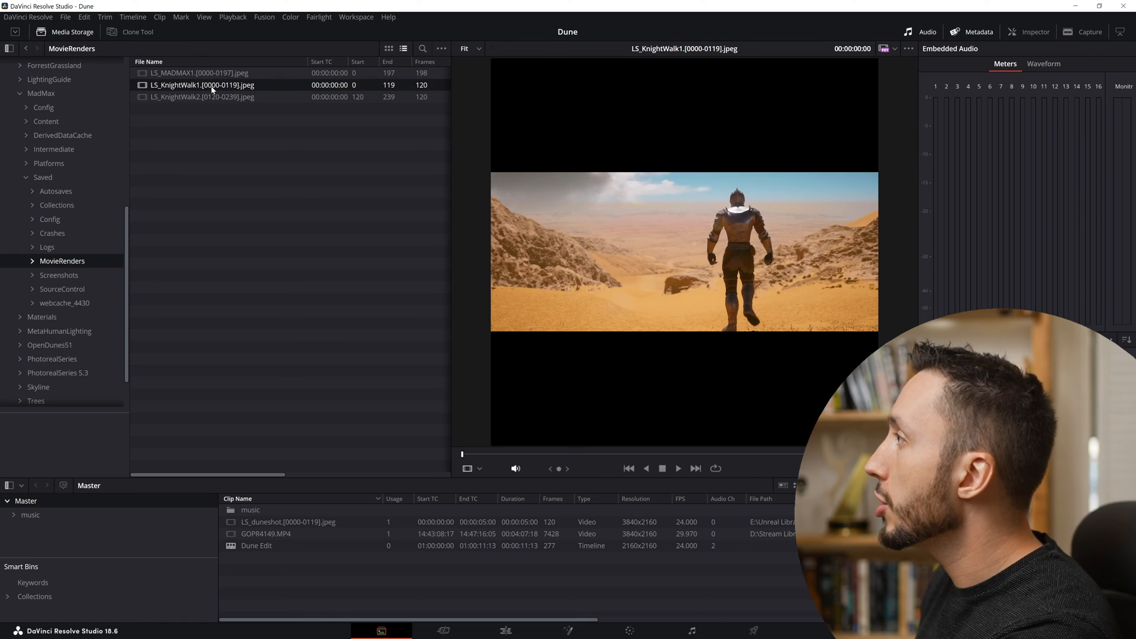
pyautogui.click(199, 97)
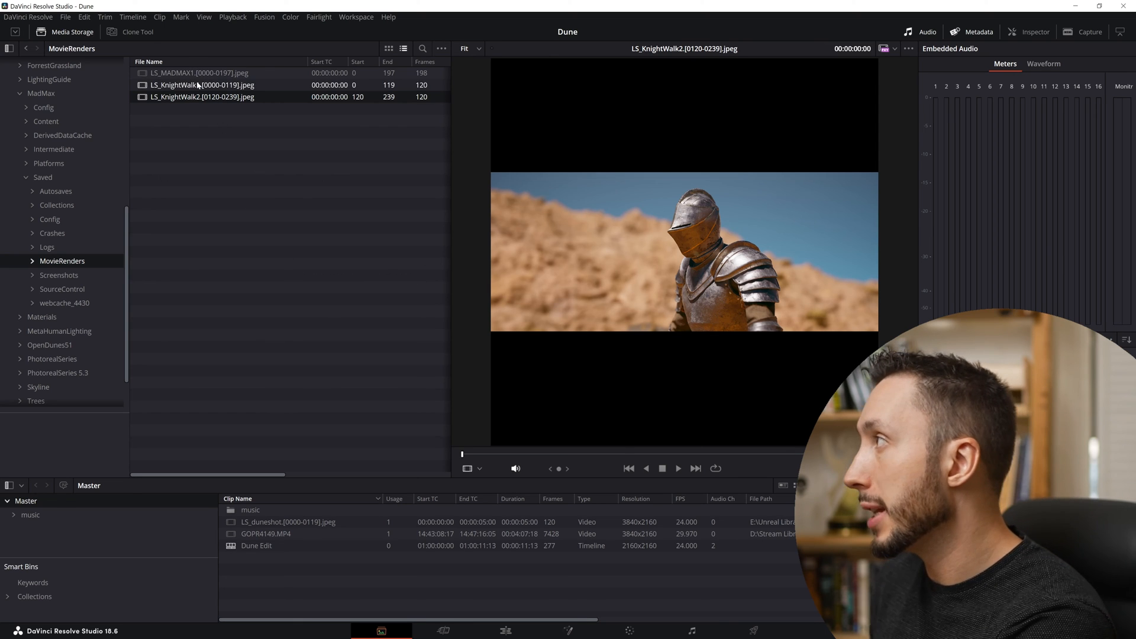
pyautogui.click(197, 84)
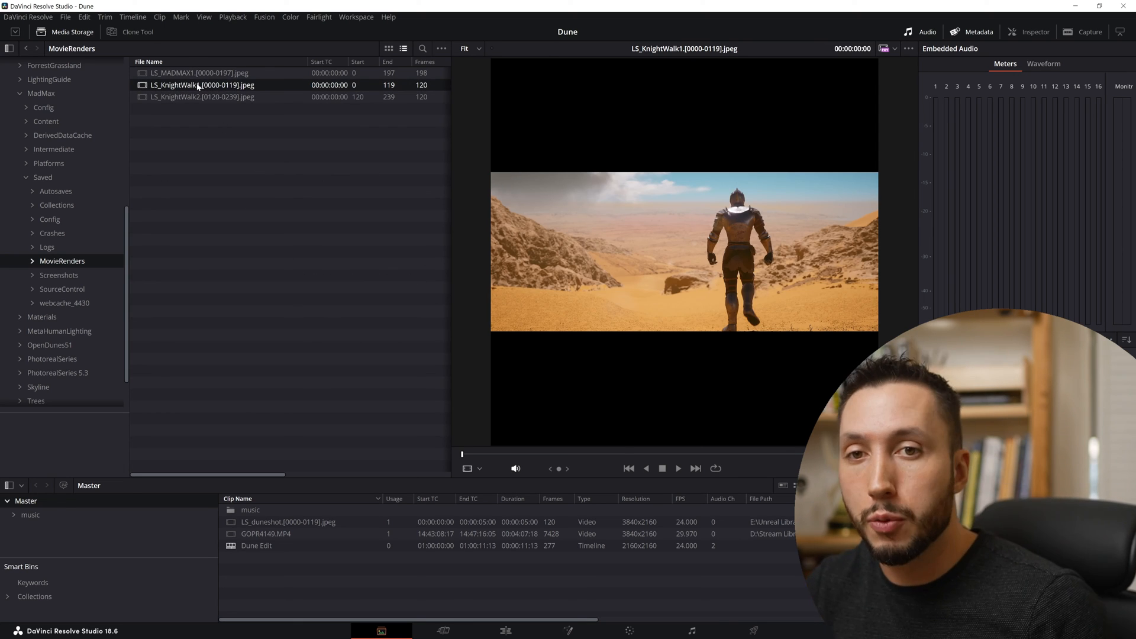